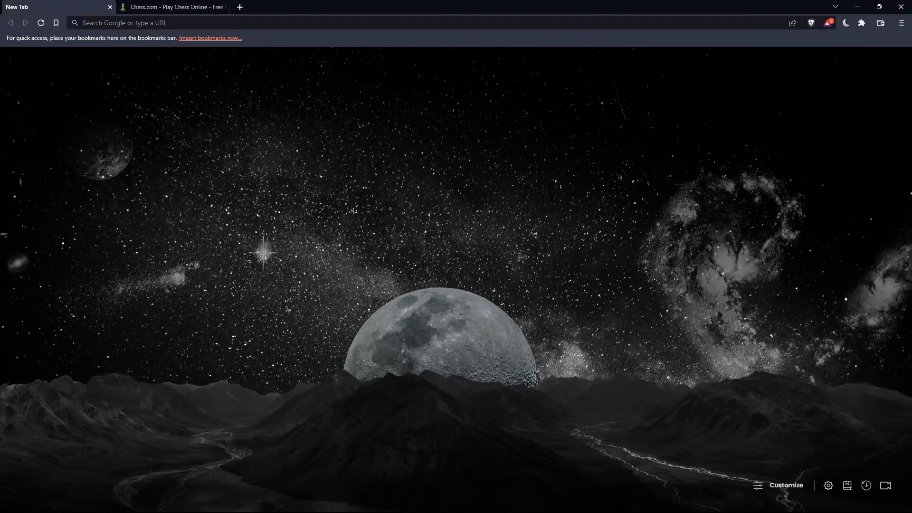
mouse_move(301, 251)
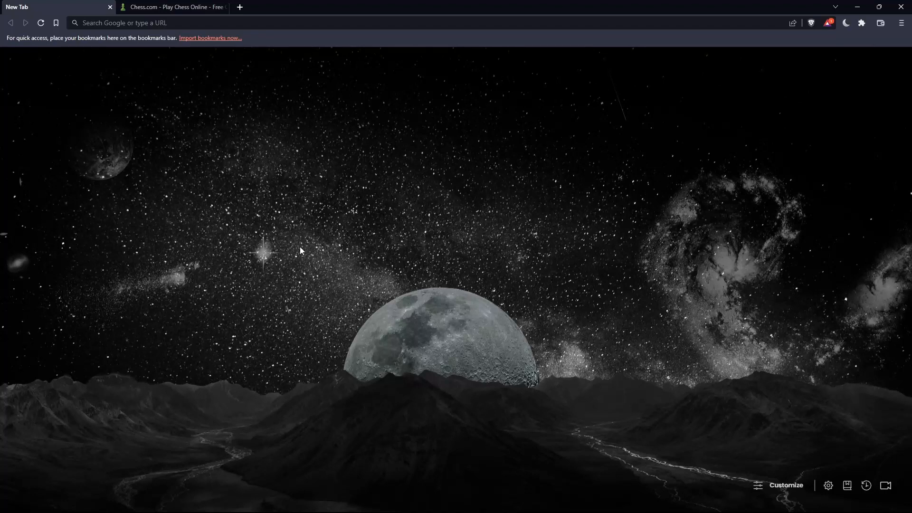
mouse_move(374, 219)
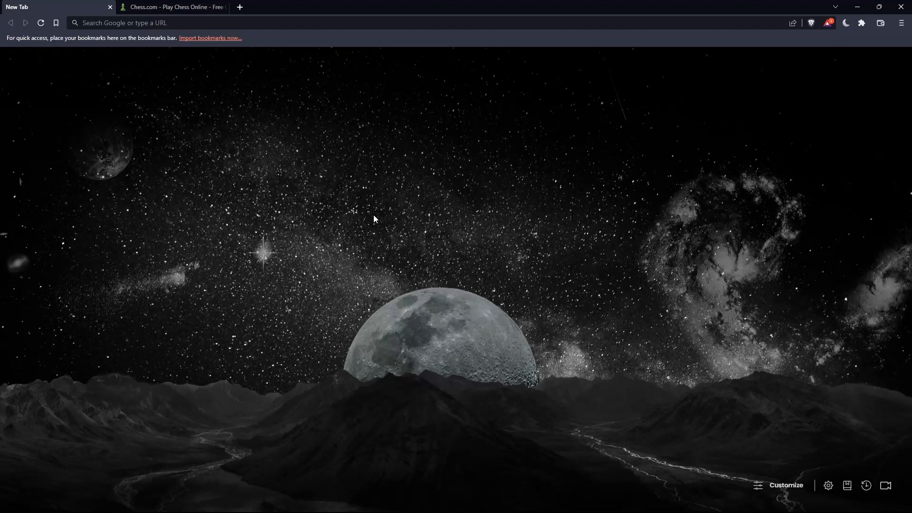
mouse_move(375, 220)
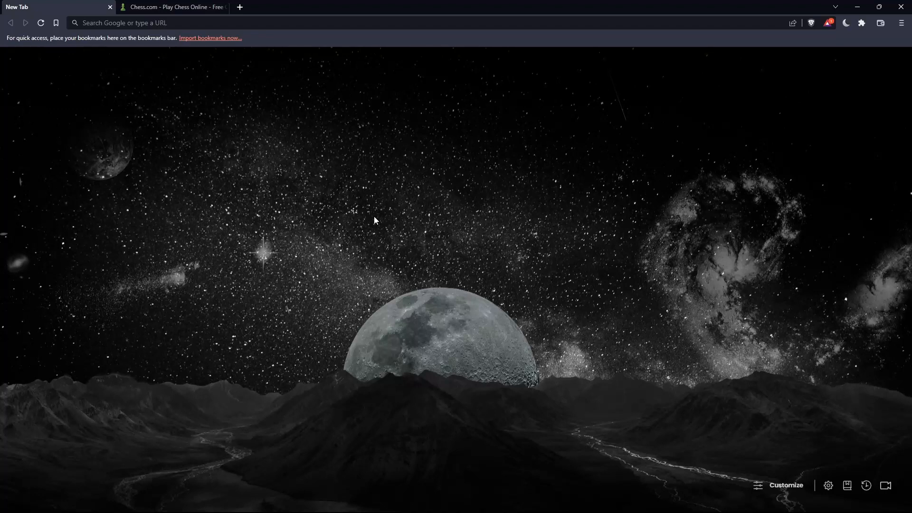
mouse_move(361, 204)
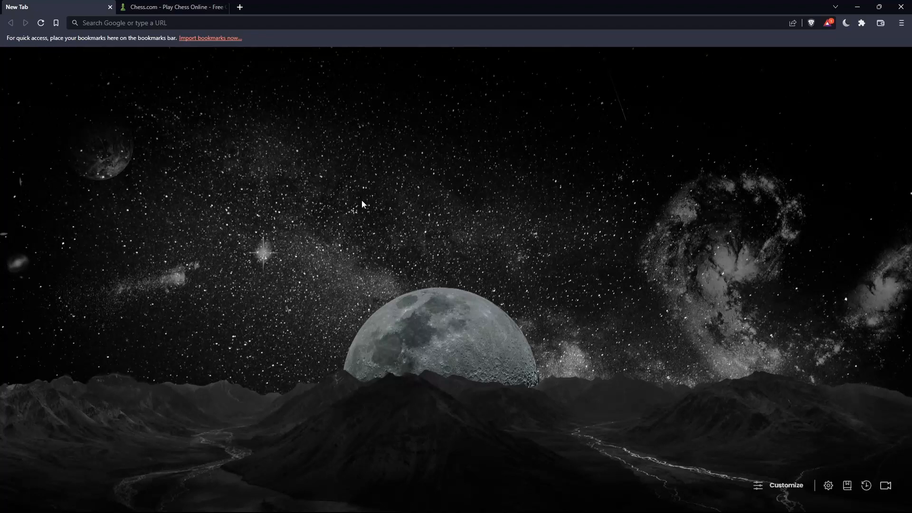
mouse_move(417, 186)
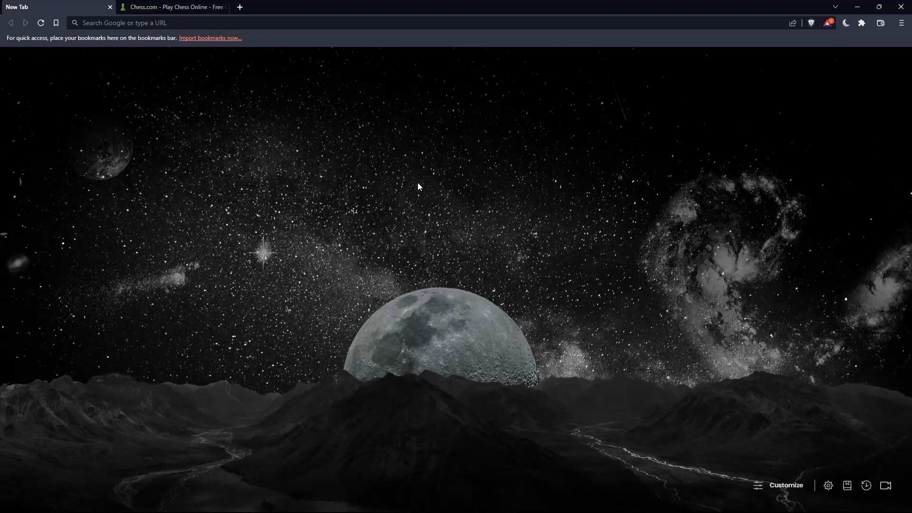
Go to chess.com from Brave's address bar.
left_click(157, 23)
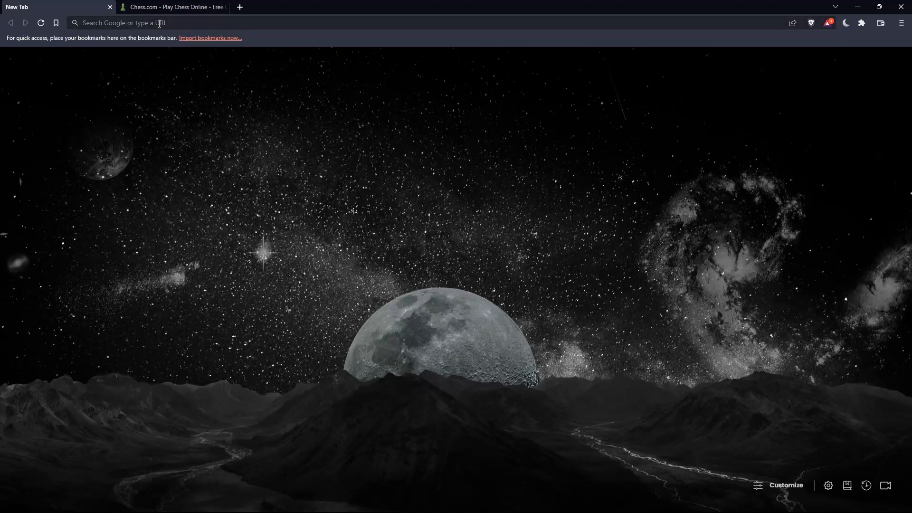
type("chess.com")
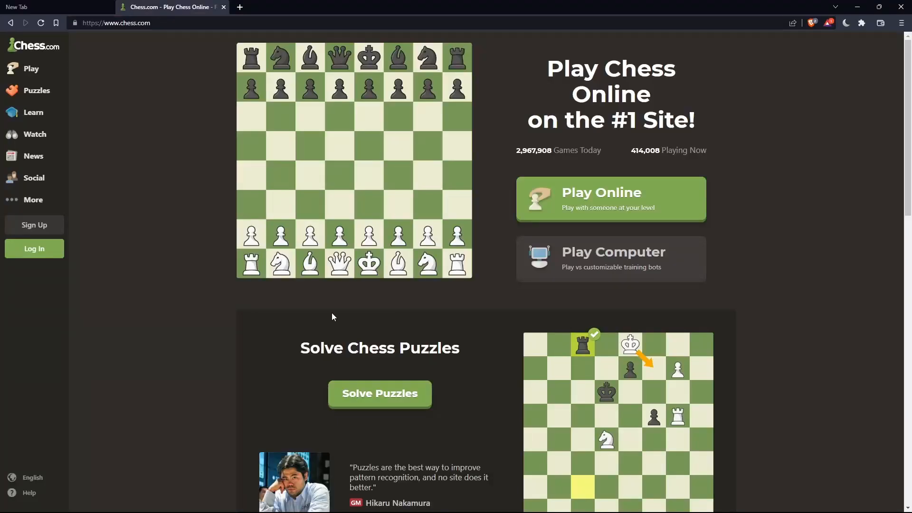
mouse_move(157, 194)
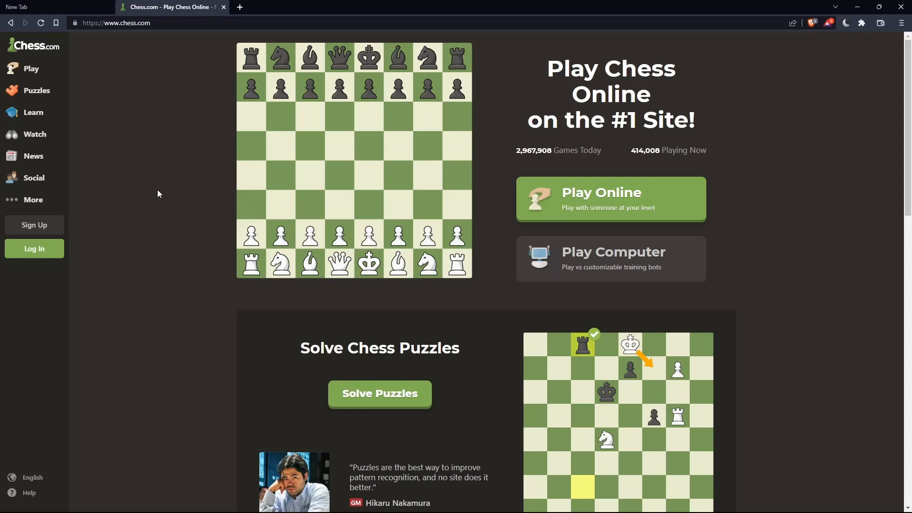
mouse_move(34, 249)
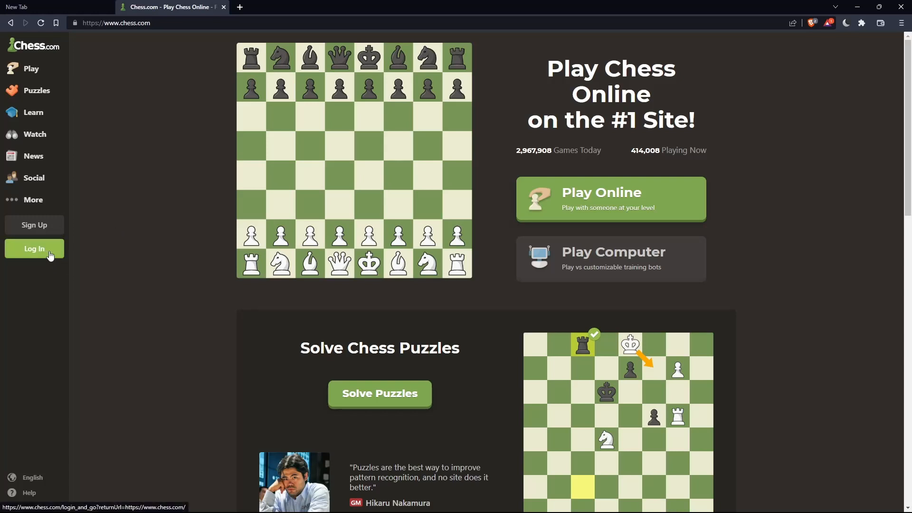
left_click(33, 249)
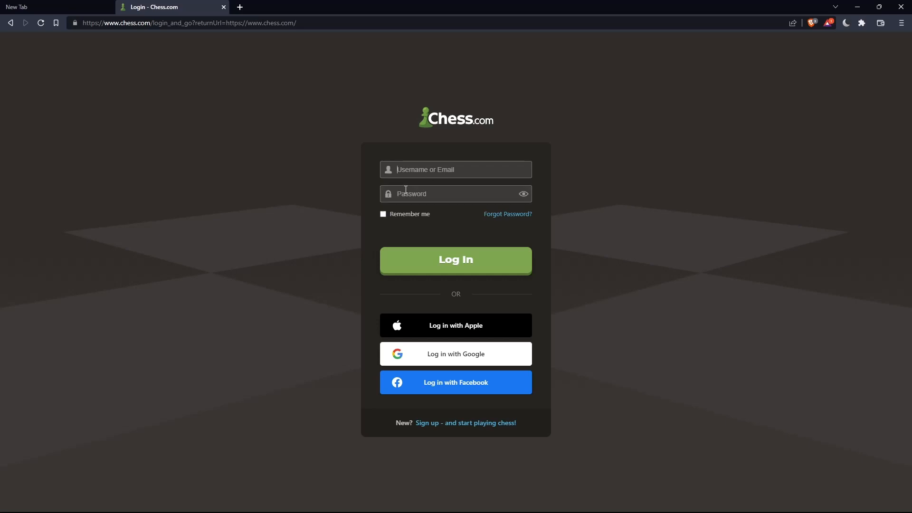
left_click(384, 215)
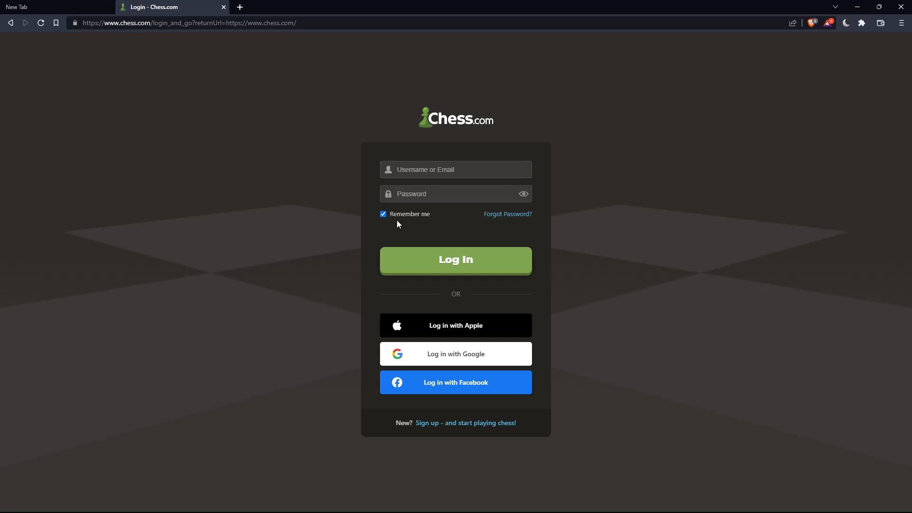
mouse_move(447, 302)
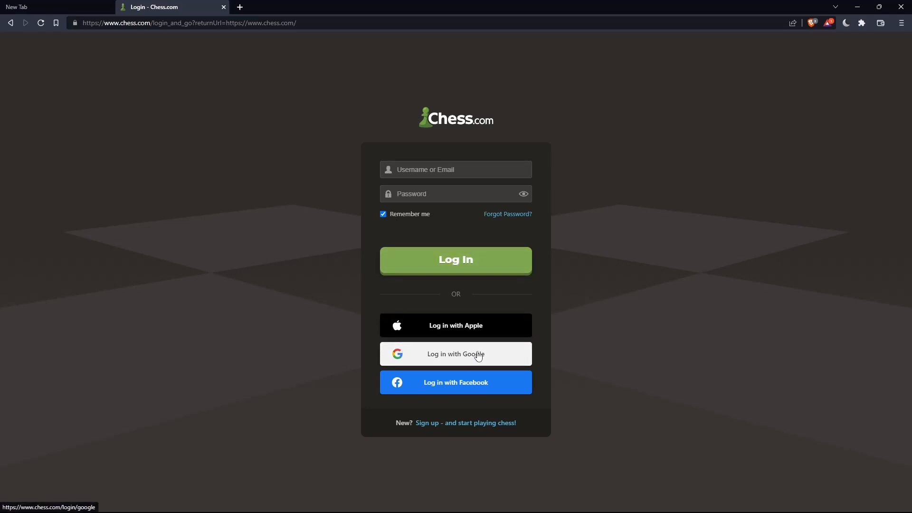
mouse_move(336, 319)
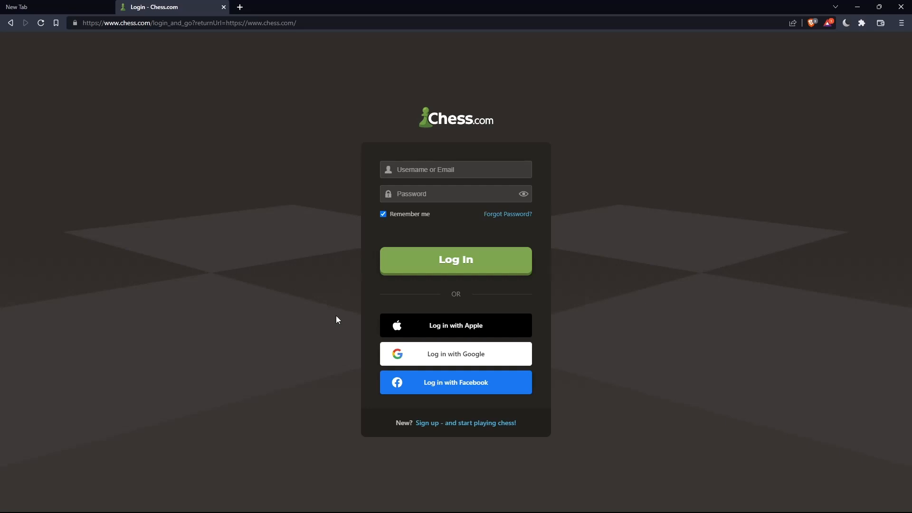
mouse_move(443, 319)
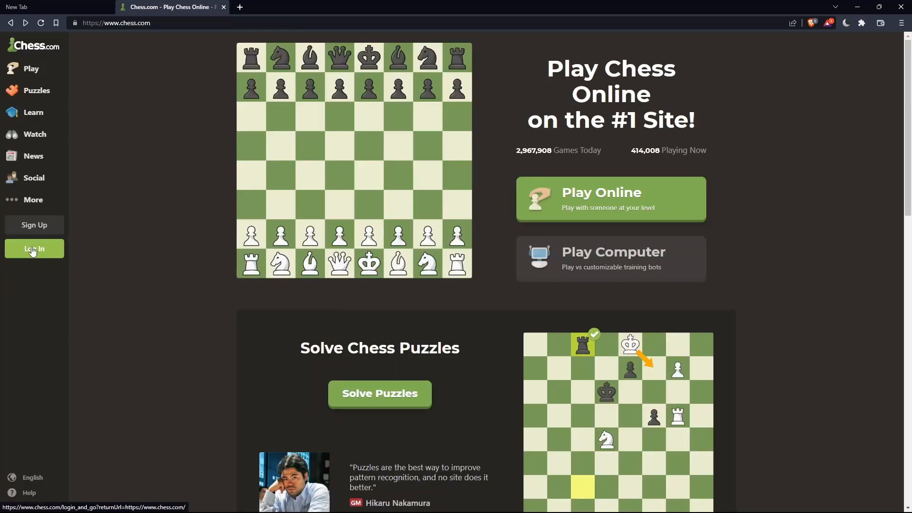
Open the Sign Up registration form and focus its Username field.
left_click(34, 249)
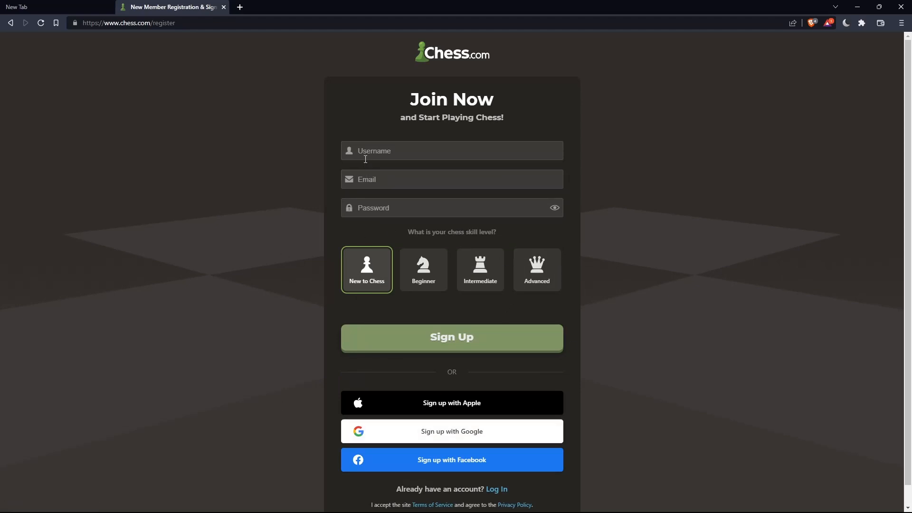
left_click(452, 179)
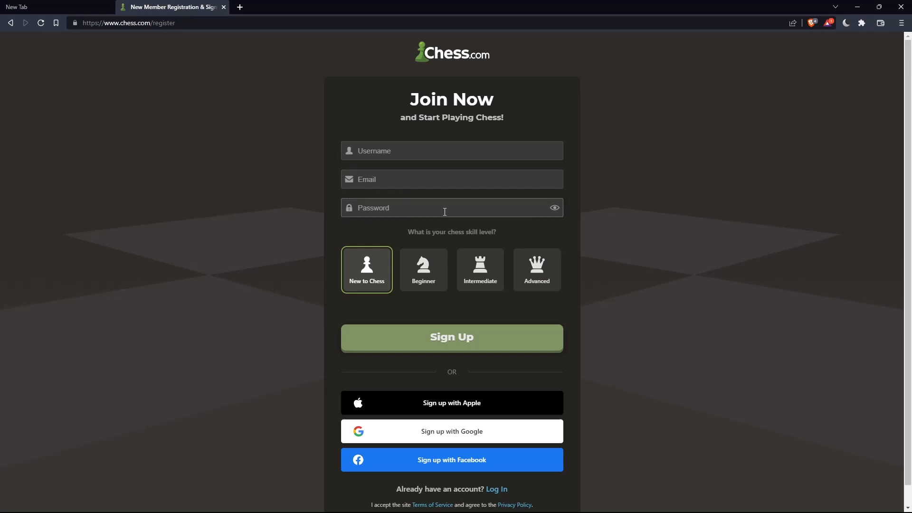
mouse_move(456, 350)
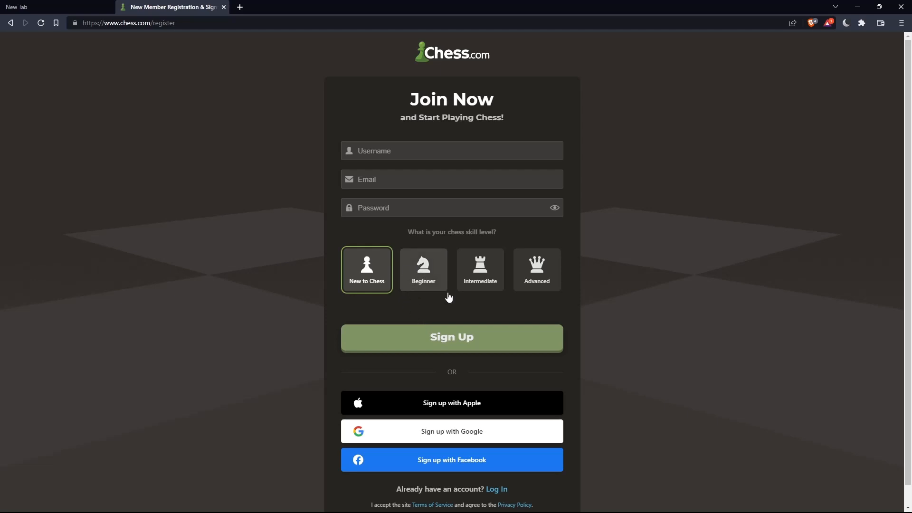
mouse_move(418, 287)
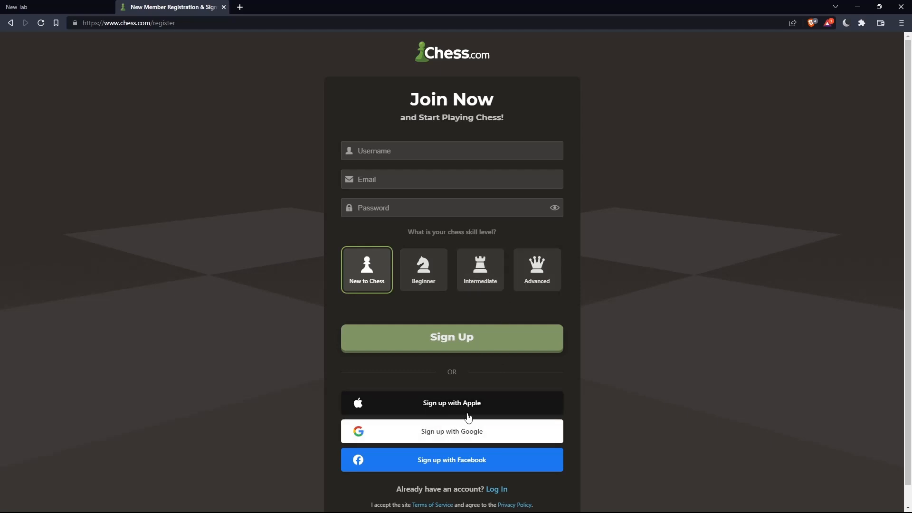
mouse_move(452, 460)
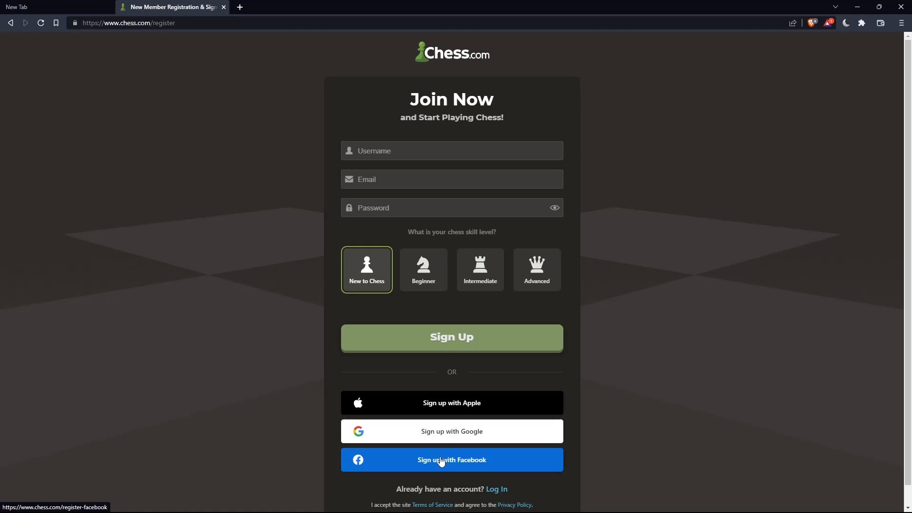
mouse_move(445, 170)
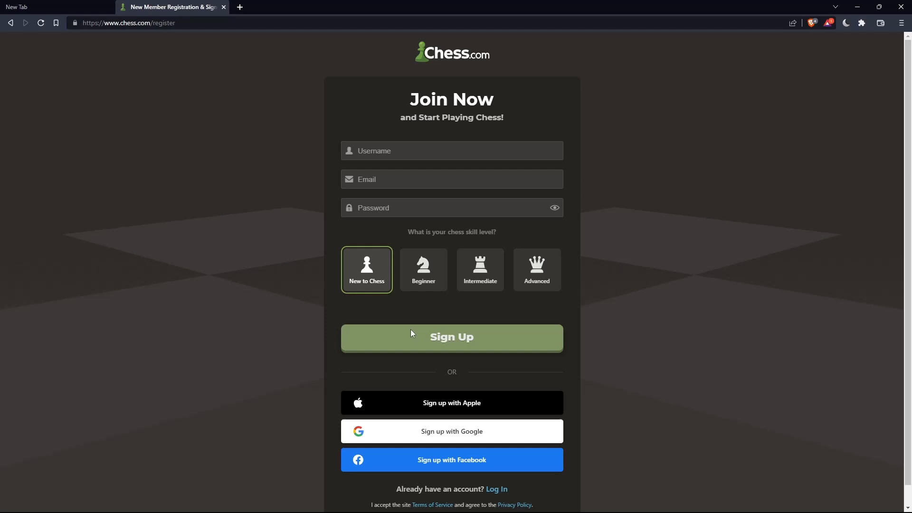
Log in to the home dashboard and expand the Watch menu in the sidebar.
left_click(451, 338)
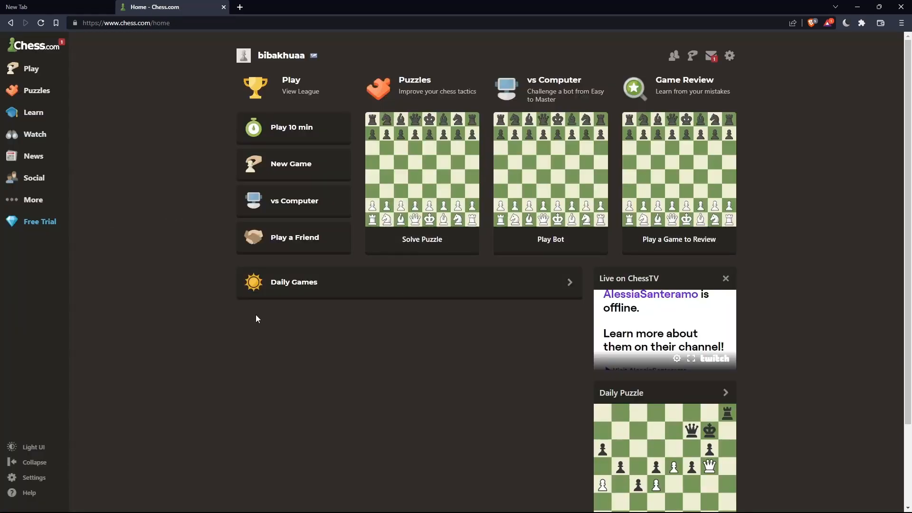
mouse_move(407, 235)
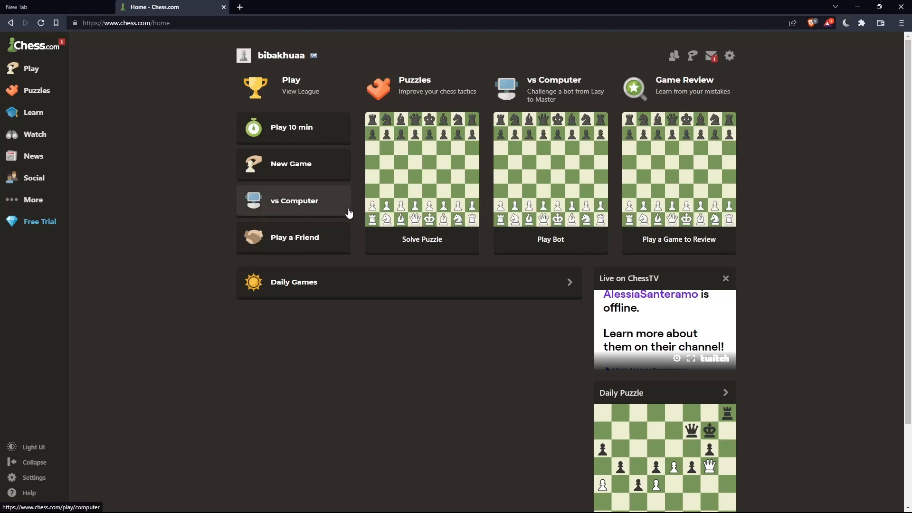
mouse_move(269, 228)
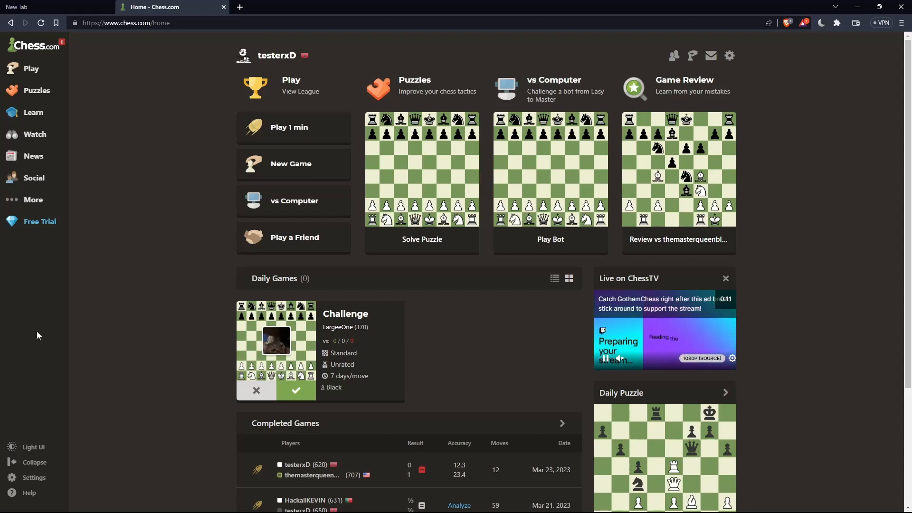
left_click(35, 134)
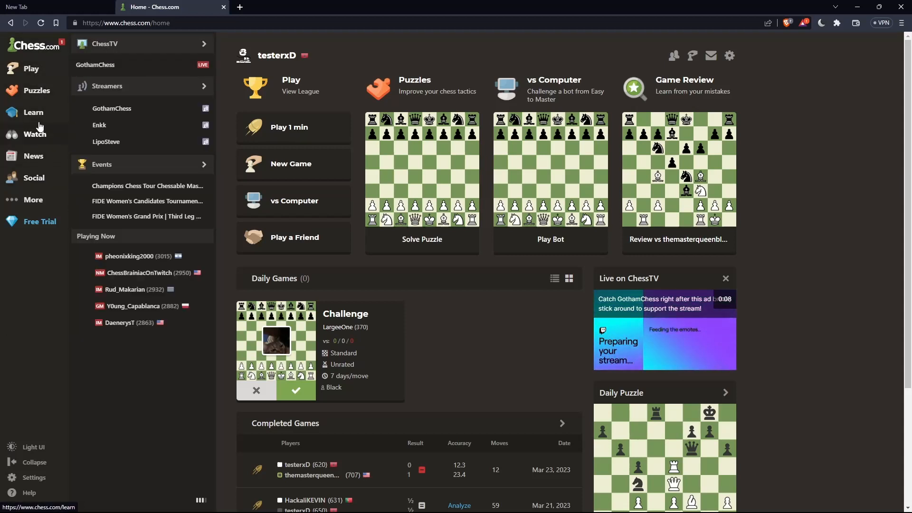